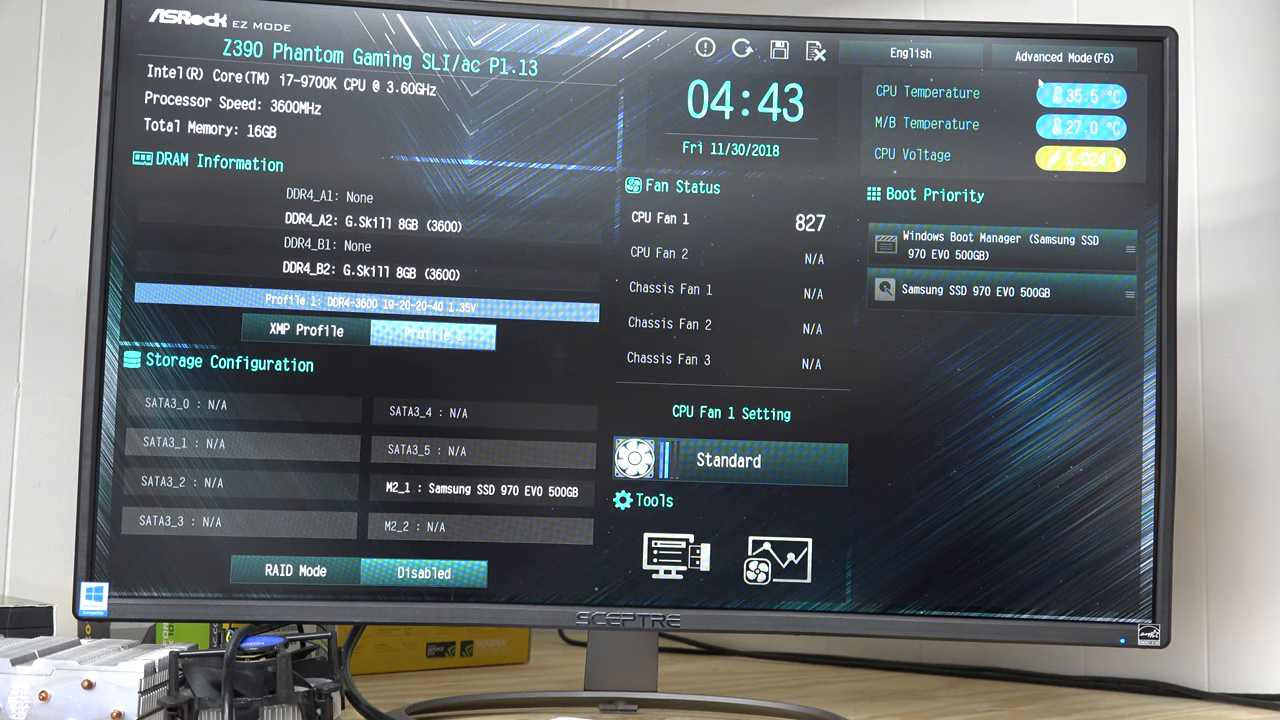
Switch from EZ Mode to Advanced Mode showing the Main system details page.
{"action": "left_click", "coordinate": [1064, 56]}
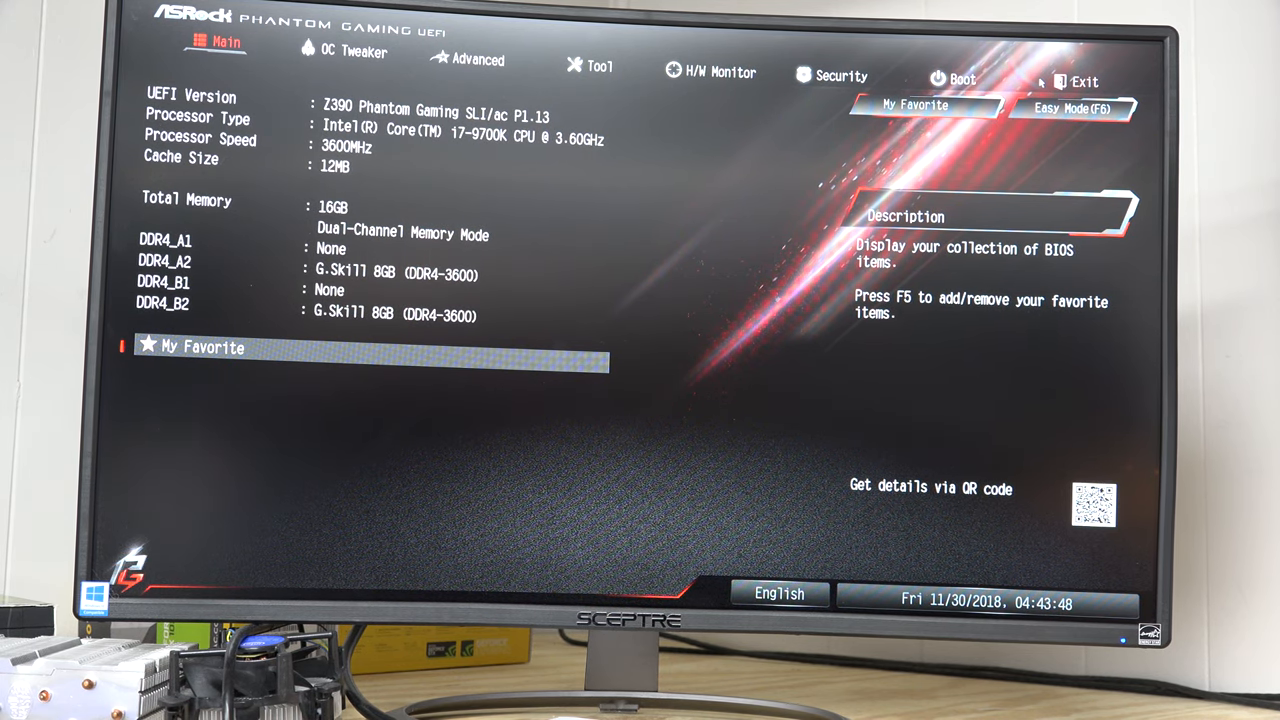
Show the Advanced page listing CPU, Chipset, Storage and USB configuration submenus.
{"action": "left_click", "coordinate": [356, 52]}
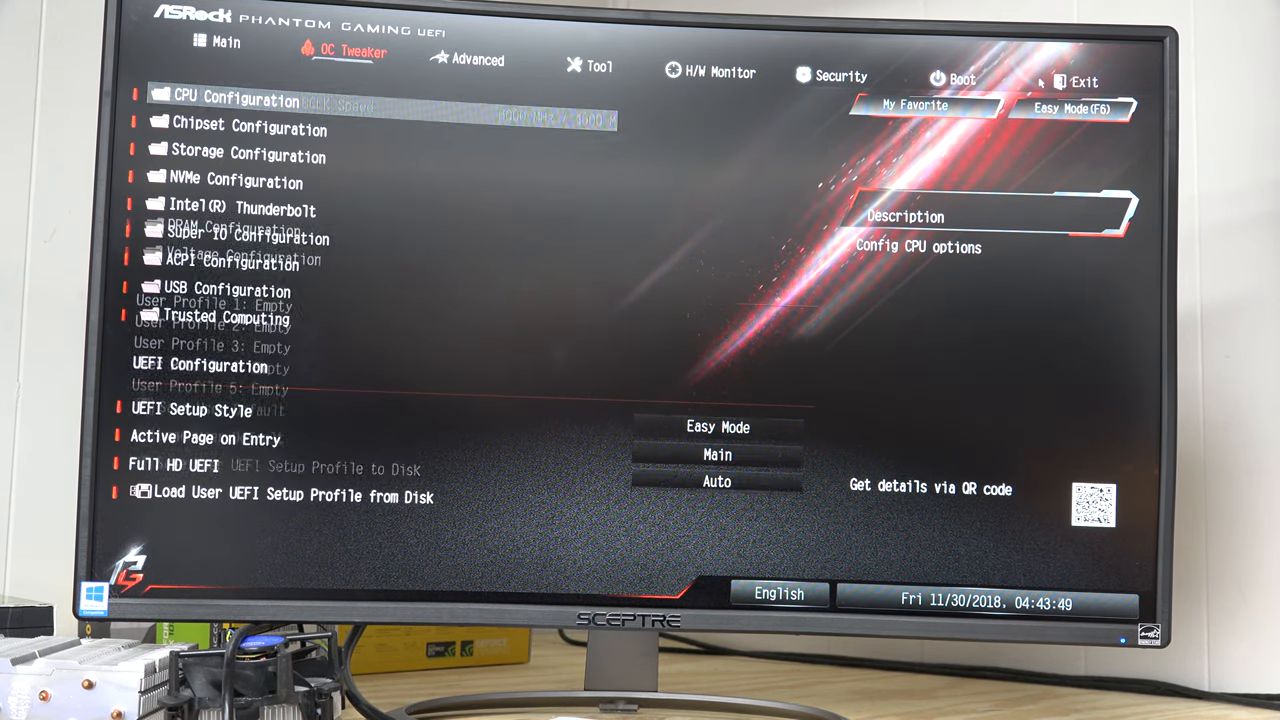
{"action": "left_click", "coordinate": [478, 60]}
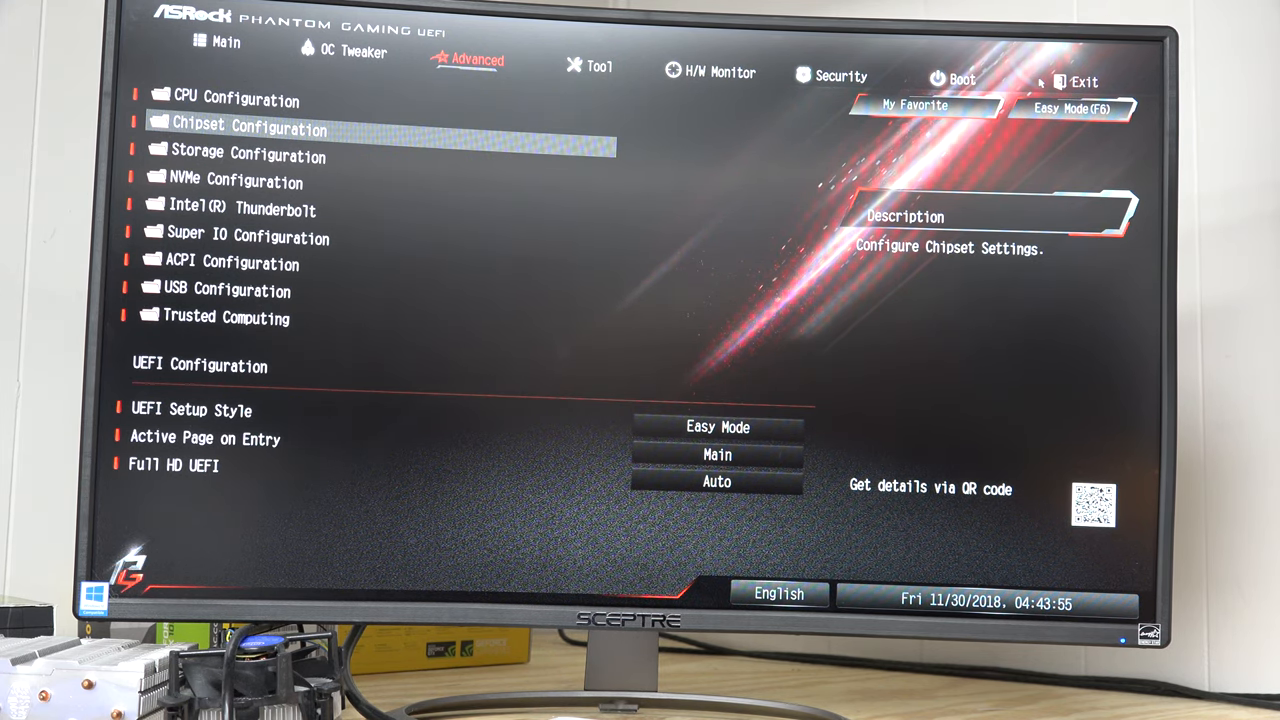
Enter the Chipset Configuration submenu with PCIe link speeds at Auto.
{"action": "left_click", "coordinate": [248, 130]}
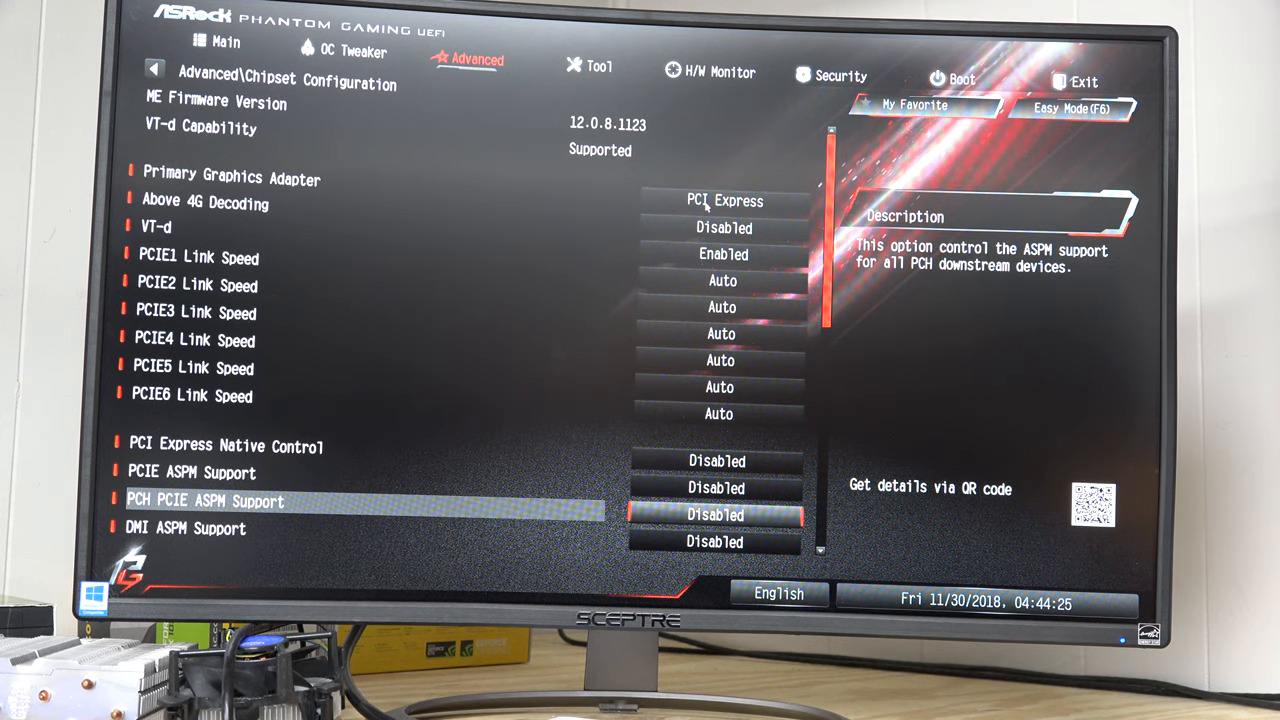
Move down the chipset settings to IGPU Multi-Monitor, currently Disabled.
{"action": "scroll", "scroll_direction": "down", "scroll_amount": 3}
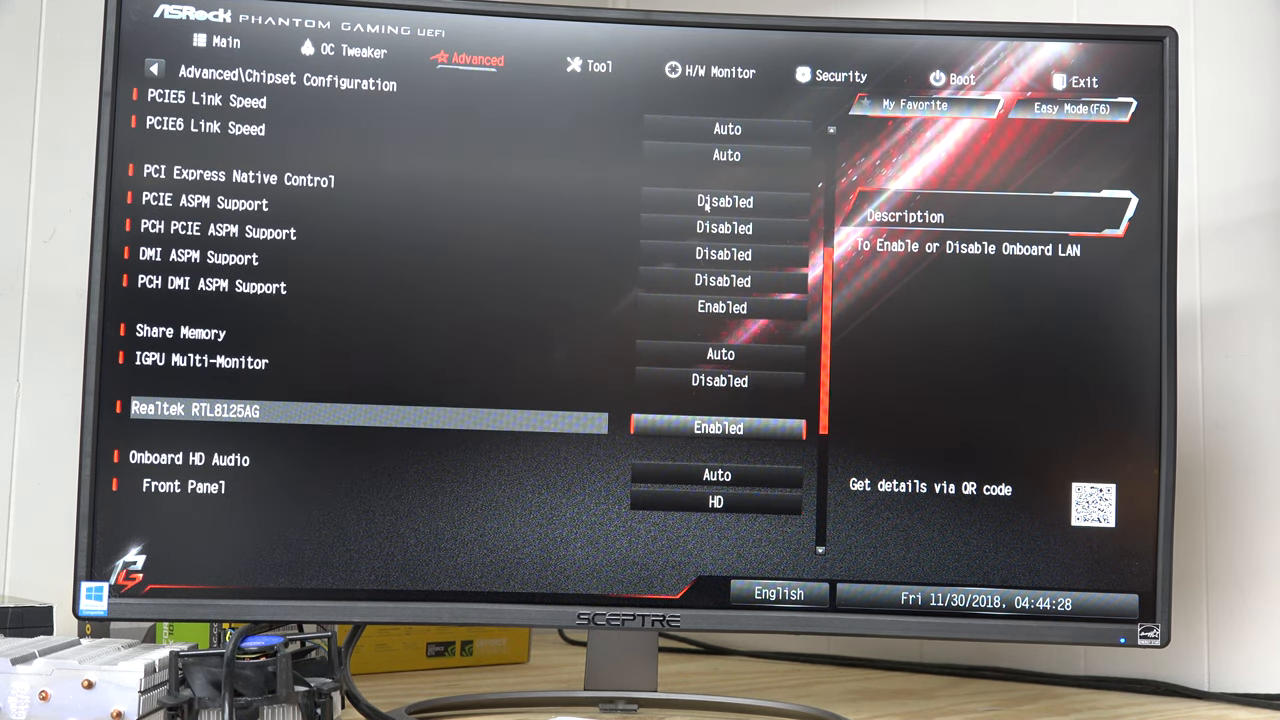
{"action": "key", "text": "up"}
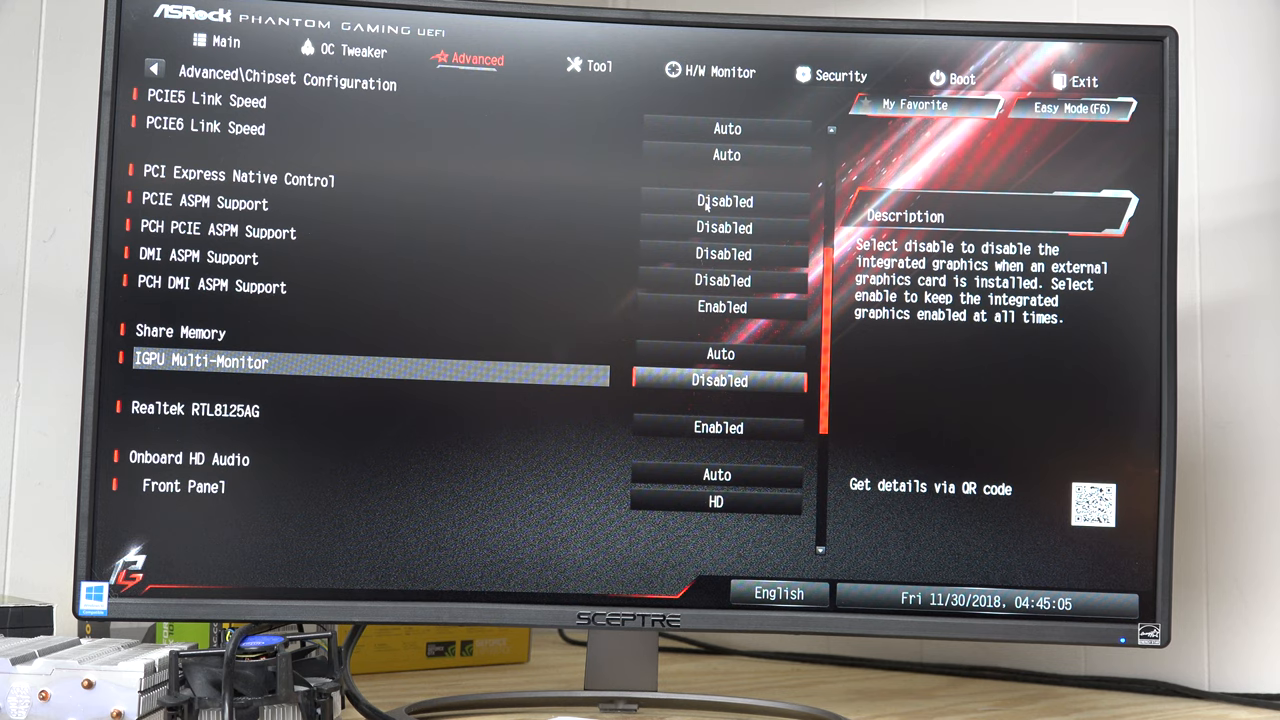
Set IGPU Multi-Monitor to Enabled from its value popup.
{"action": "left_click", "coordinate": [720, 380]}
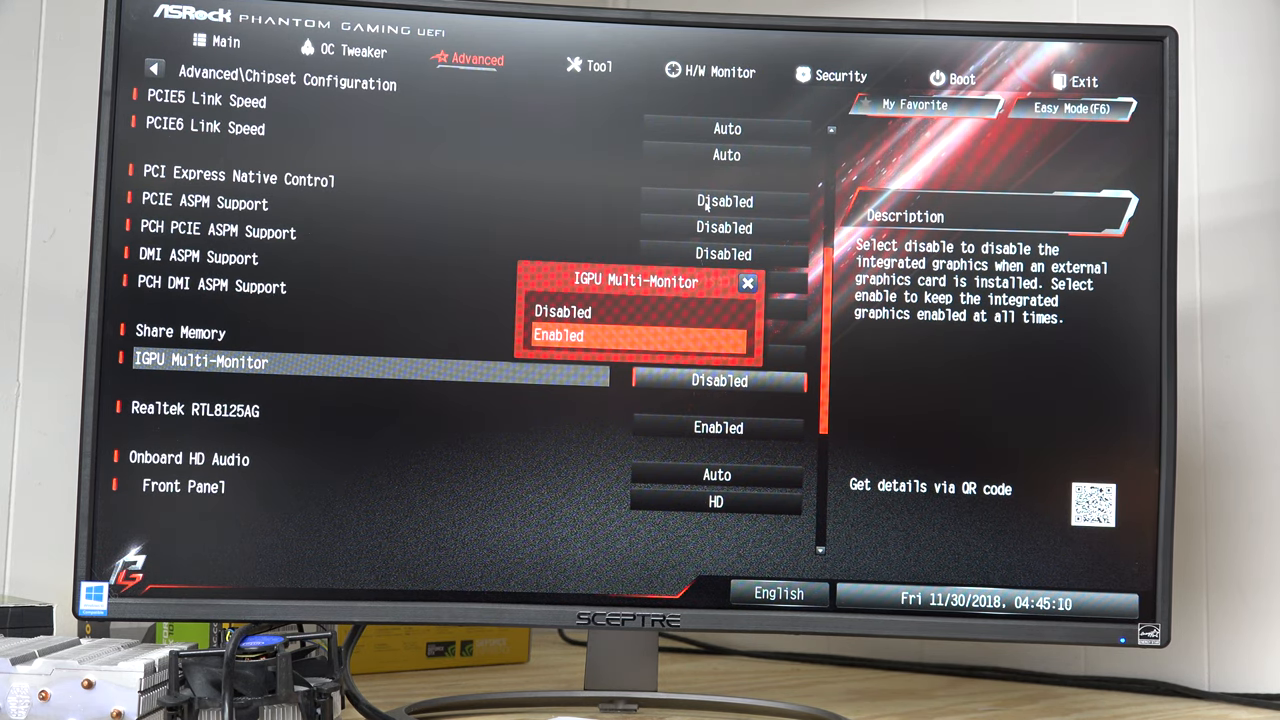
{"action": "left_click", "coordinate": [560, 336]}
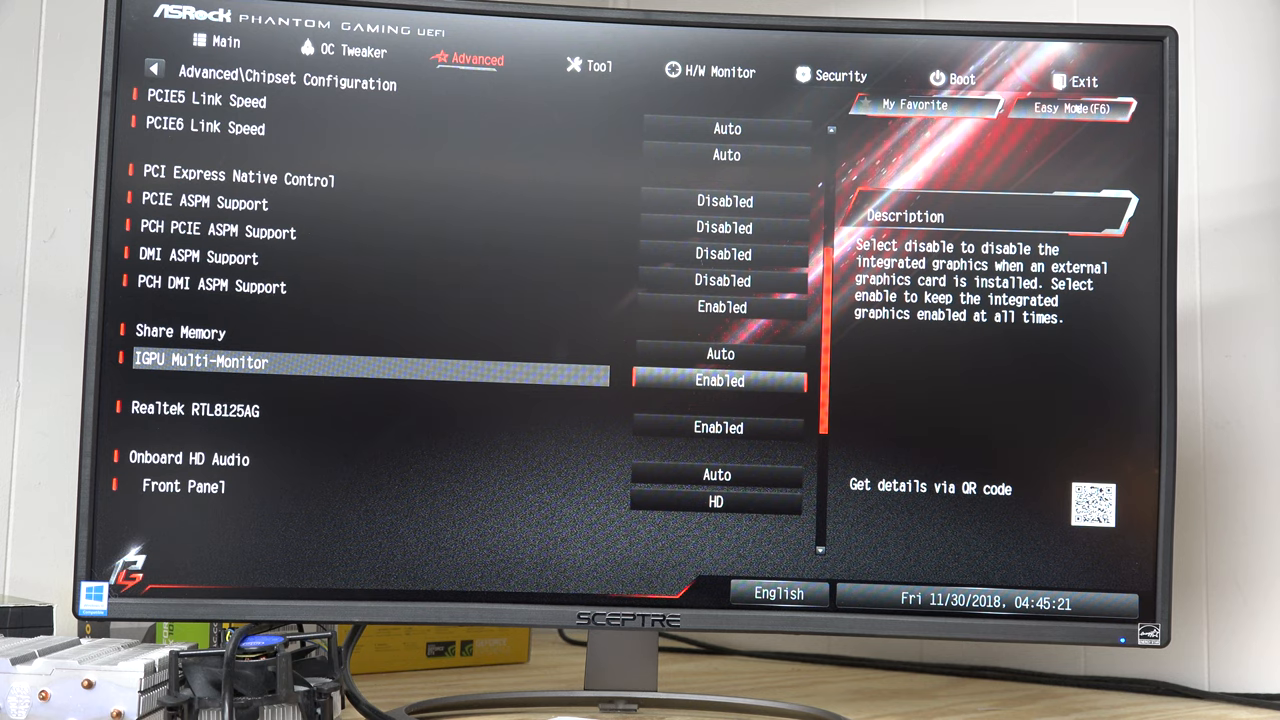
On the Exit page choose Save Changes and Exit to show the Yes/No prompt.
{"action": "left_click", "coordinate": [840, 76]}
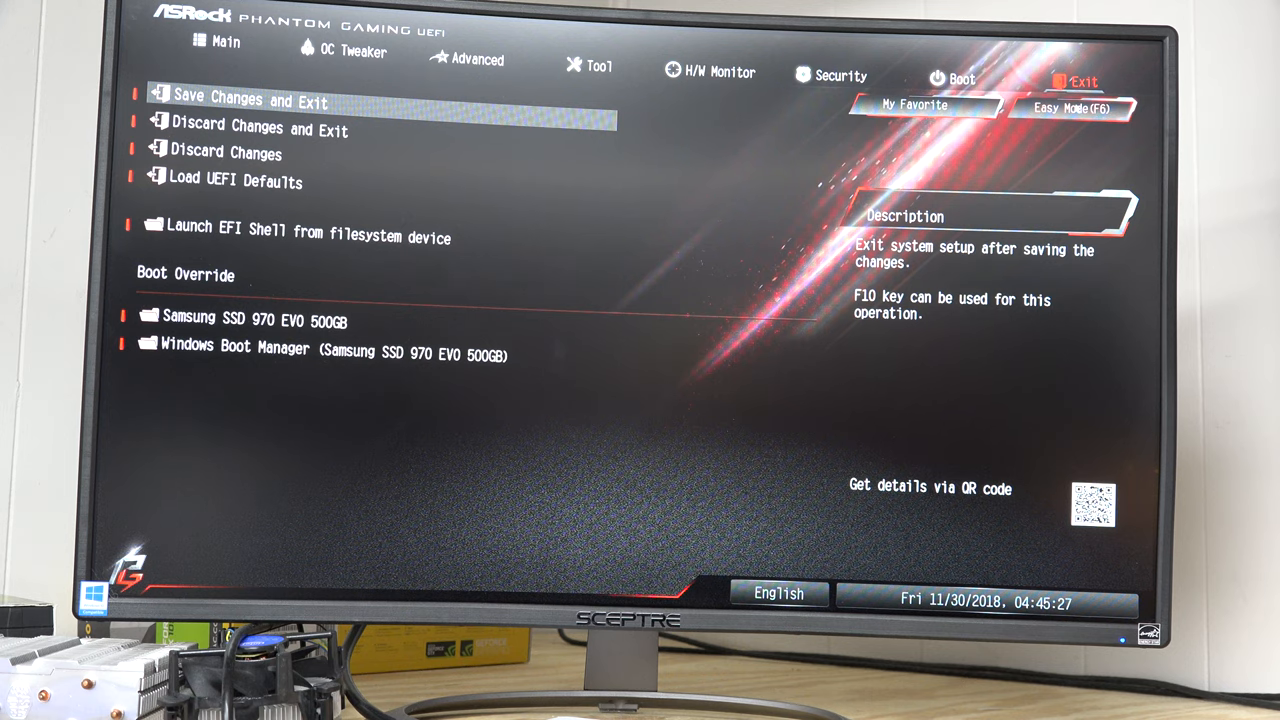
{"action": "left_click", "coordinate": [244, 102]}
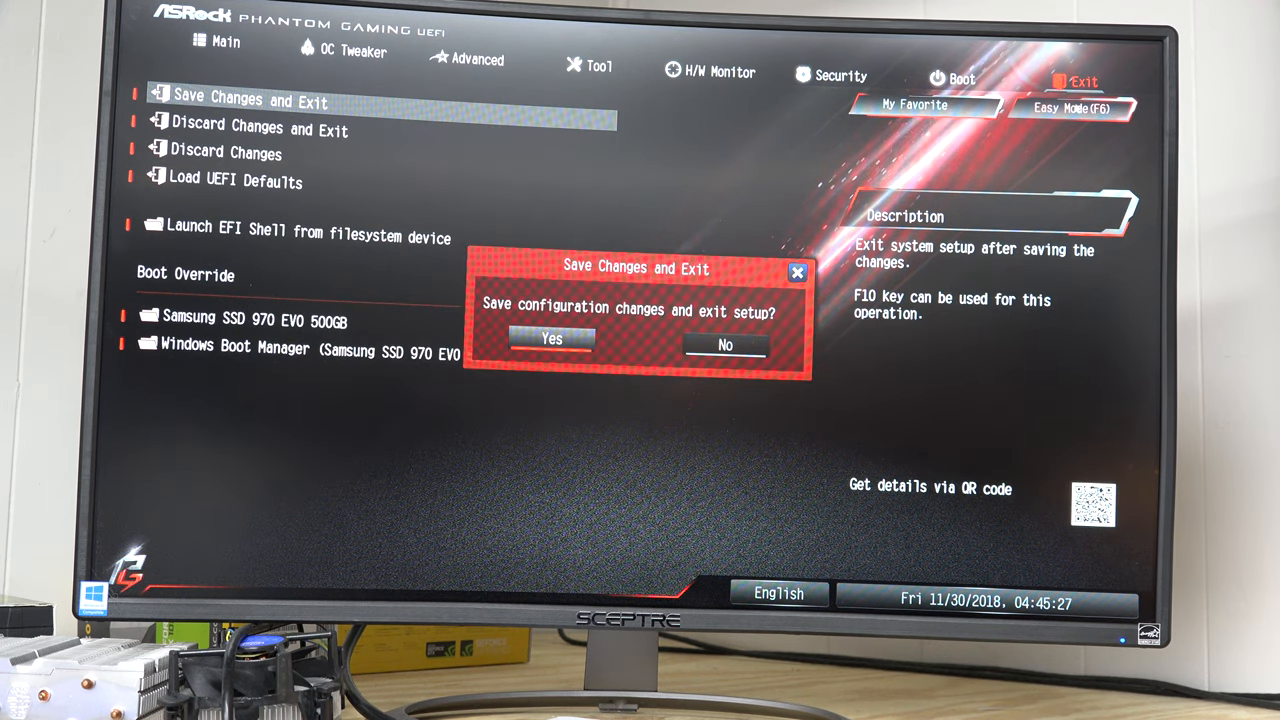